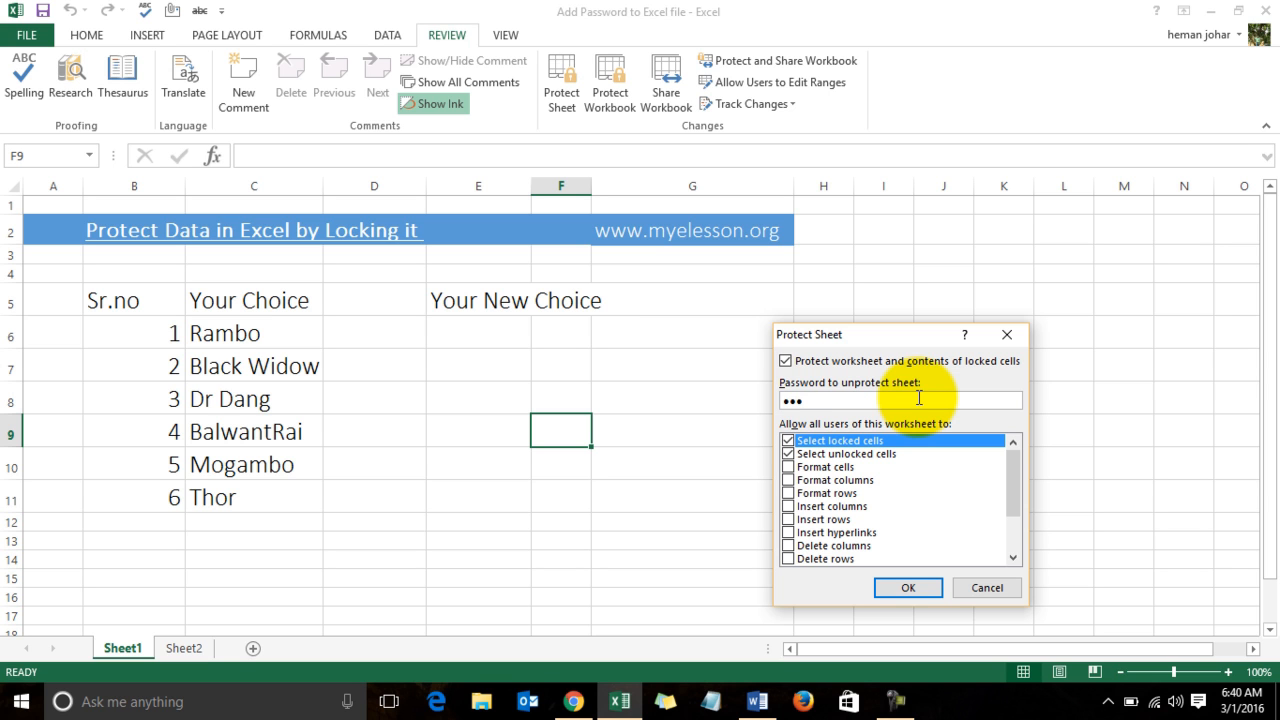
Confirm the password to protect Sheet1 and lock its cells against editing
{"action": "left_click", "coordinate": [908, 588]}
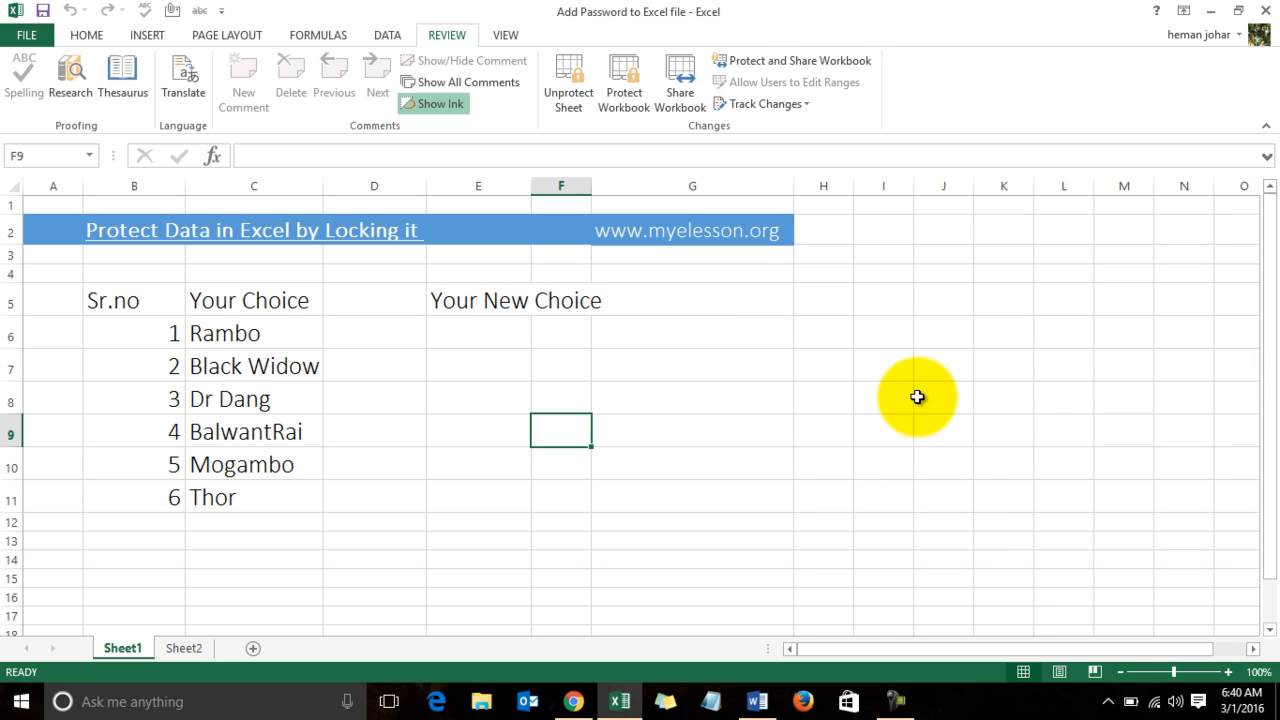
{"action": "mouse_move", "coordinate": [560, 158]}
{"action": "type", "text": "Superman"}
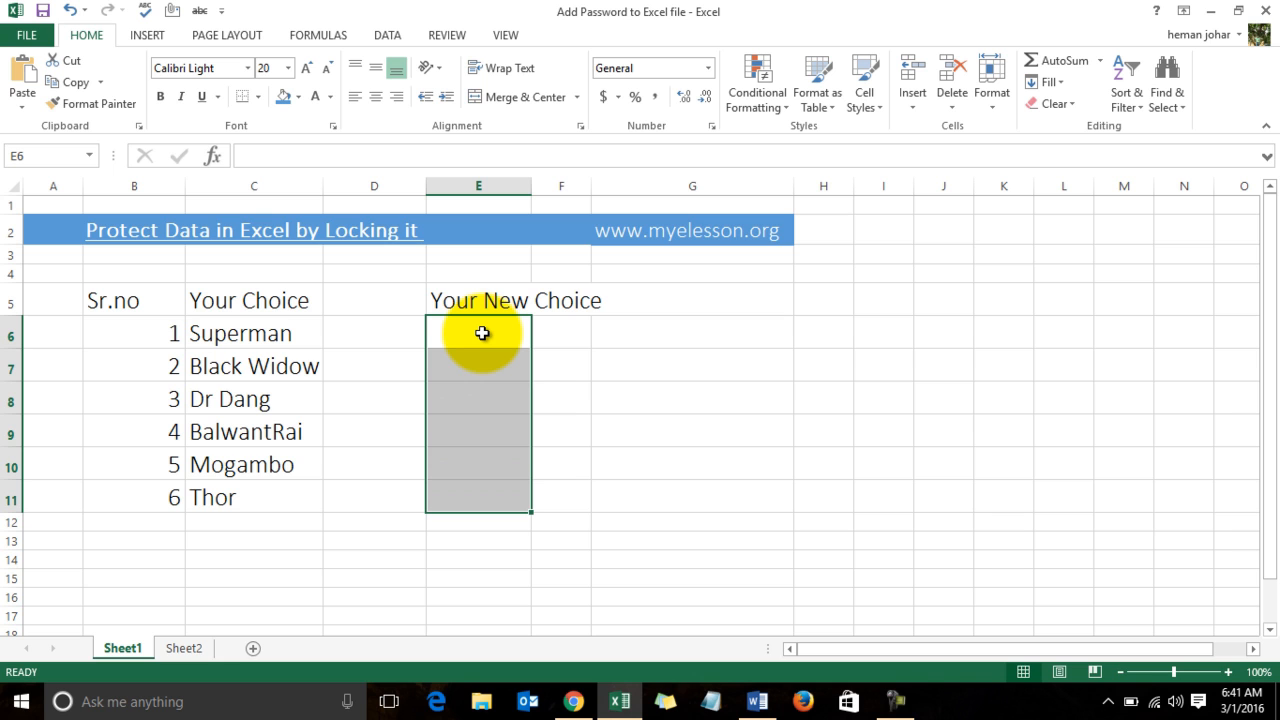
Switch to the 'Break Excel password' workbook whose protected sheet refuses edits
{"action": "left_click", "coordinate": [446, 34]}
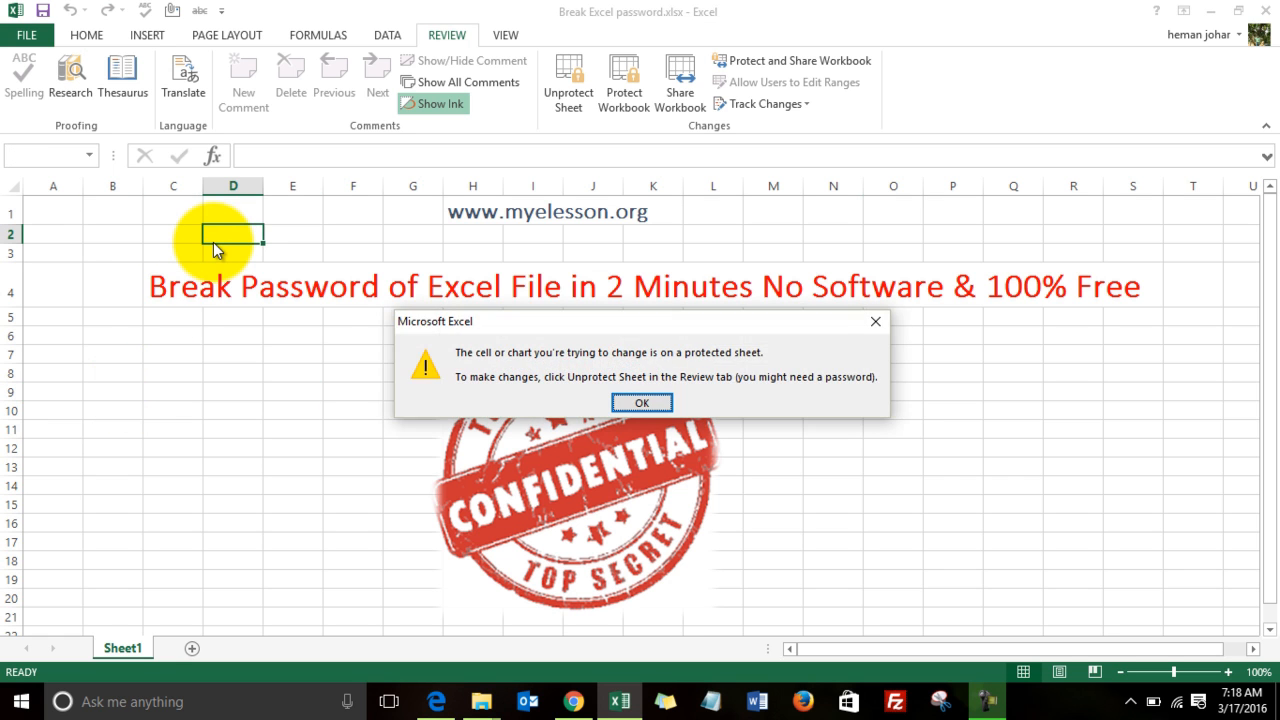
{"action": "left_click", "coordinate": [640, 402]}
{"action": "type", "text": "123"}
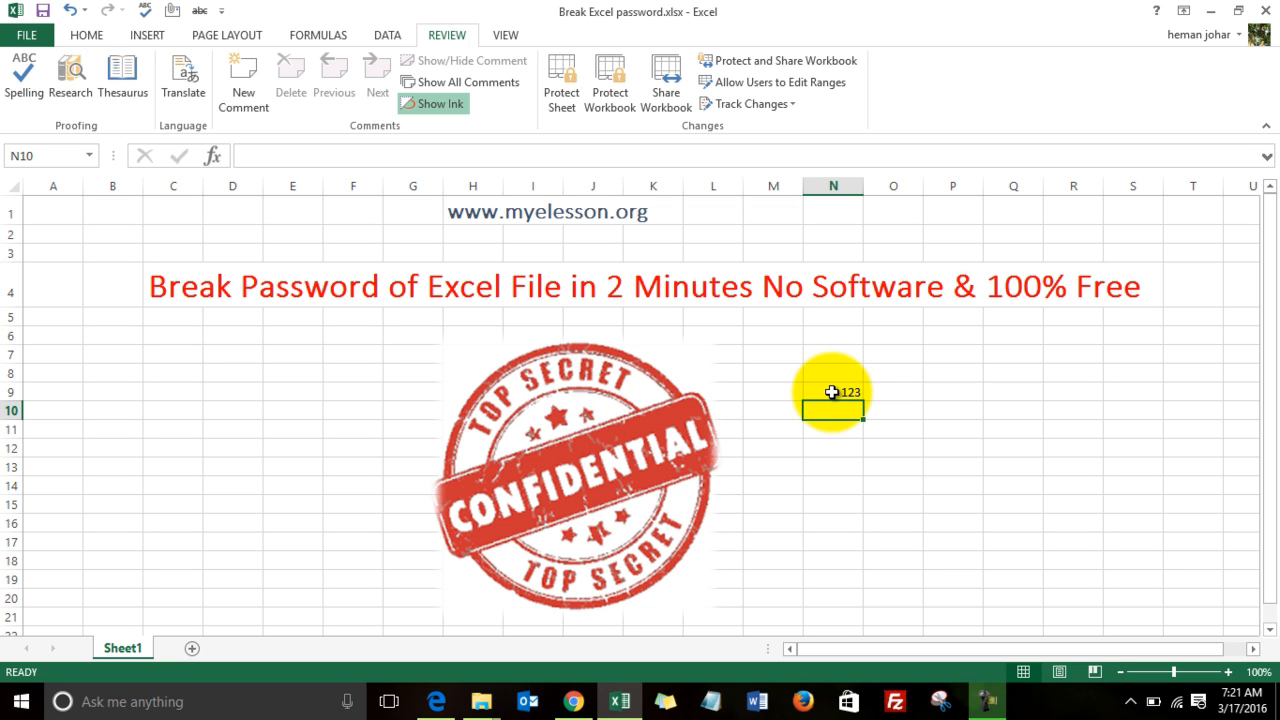